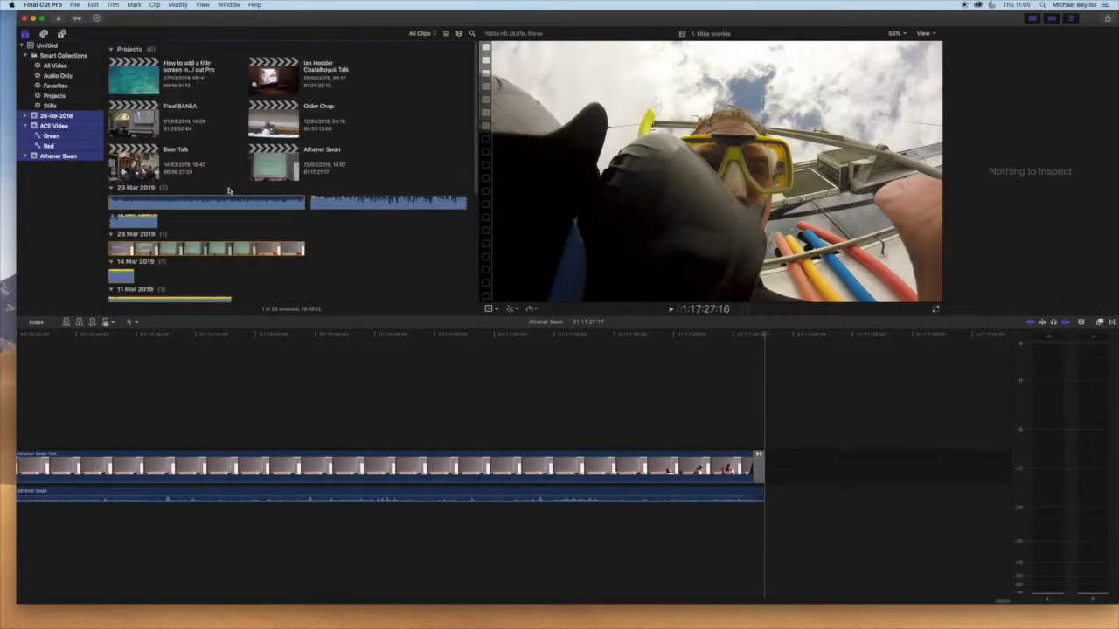
# - Control-click the extra events in the Libraries sidebar to show their shortcut menu
pyautogui.rightClick(53, 116)
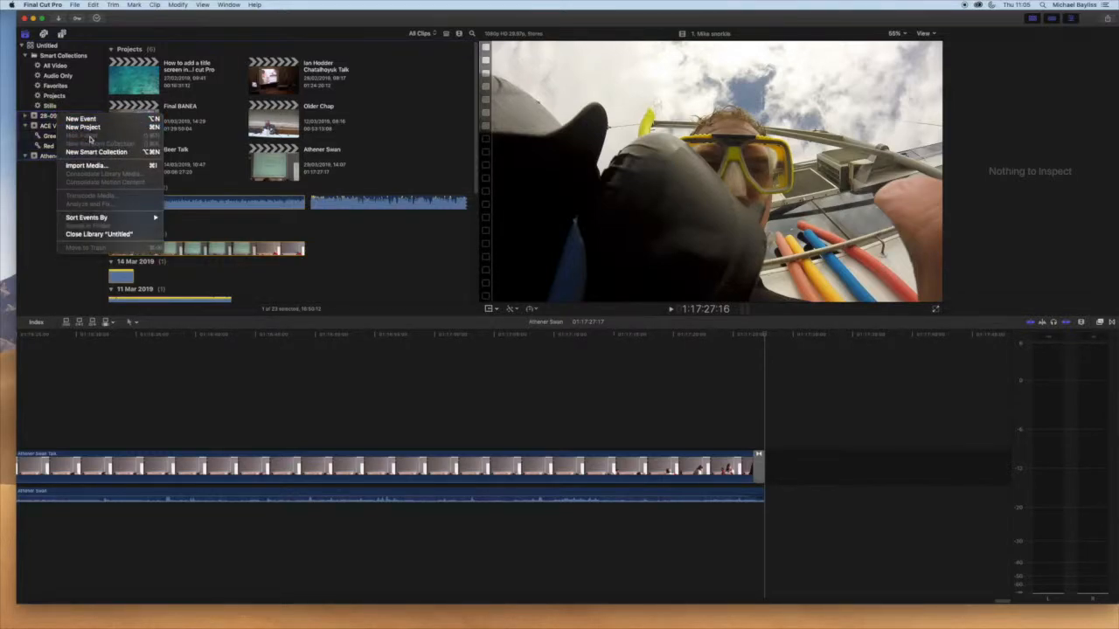
pyautogui.moveTo(91, 234)
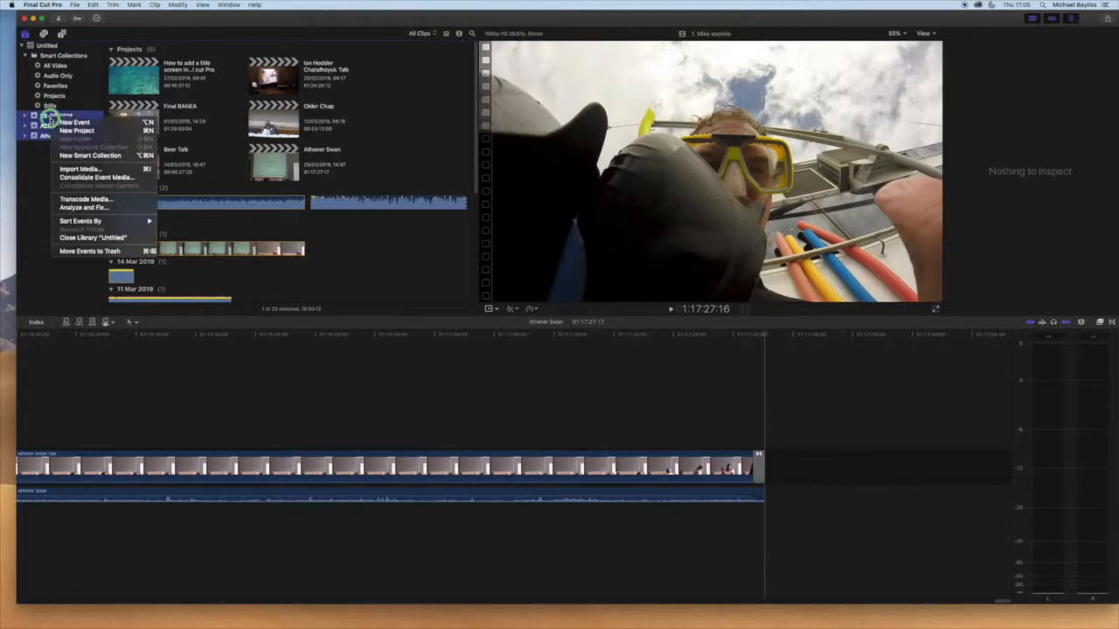
pyautogui.moveTo(91, 251)
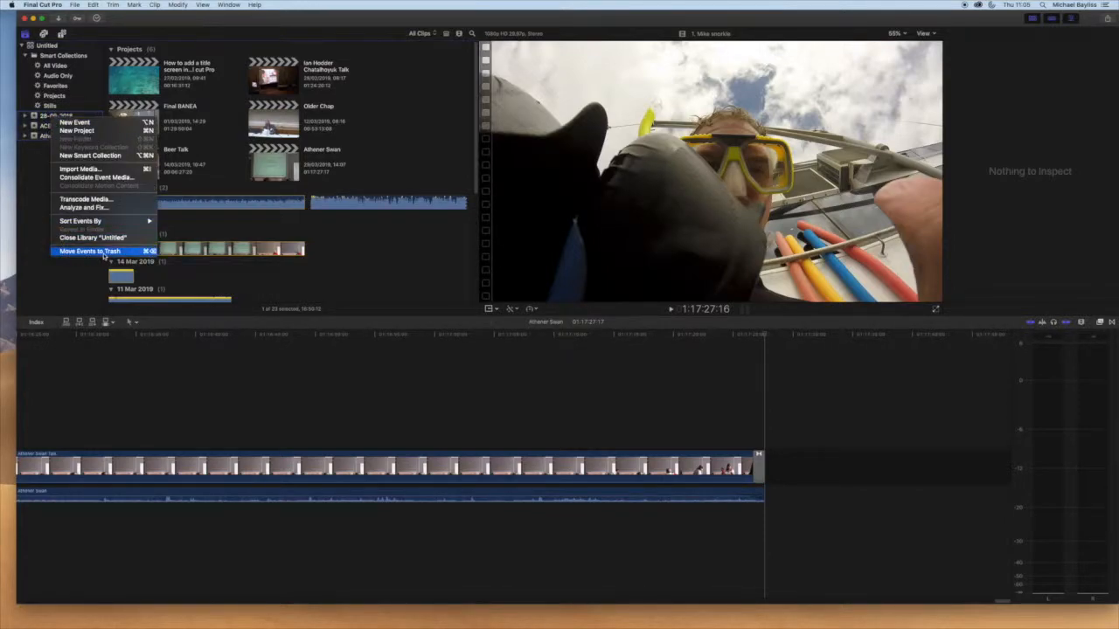
pyautogui.click(91, 251)
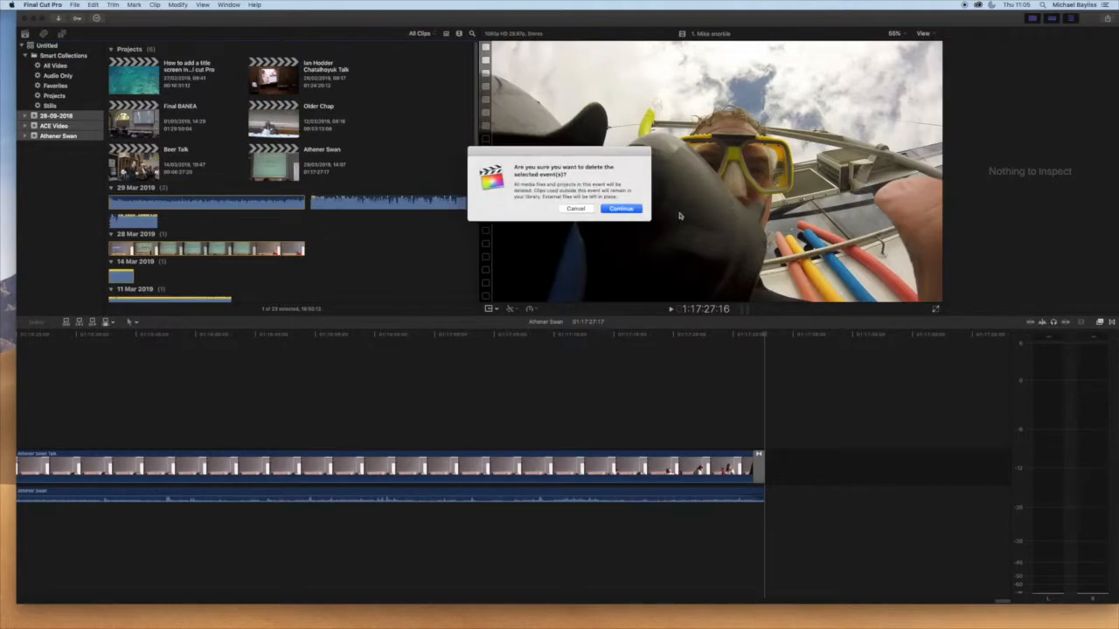
pyautogui.click(620, 210)
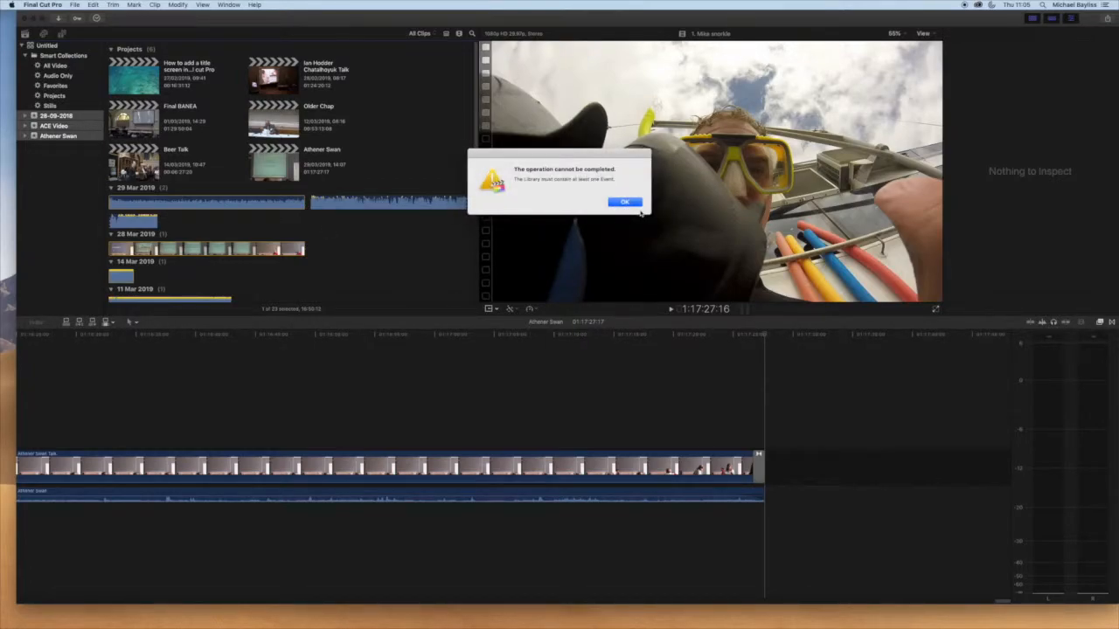
pyautogui.click(624, 203)
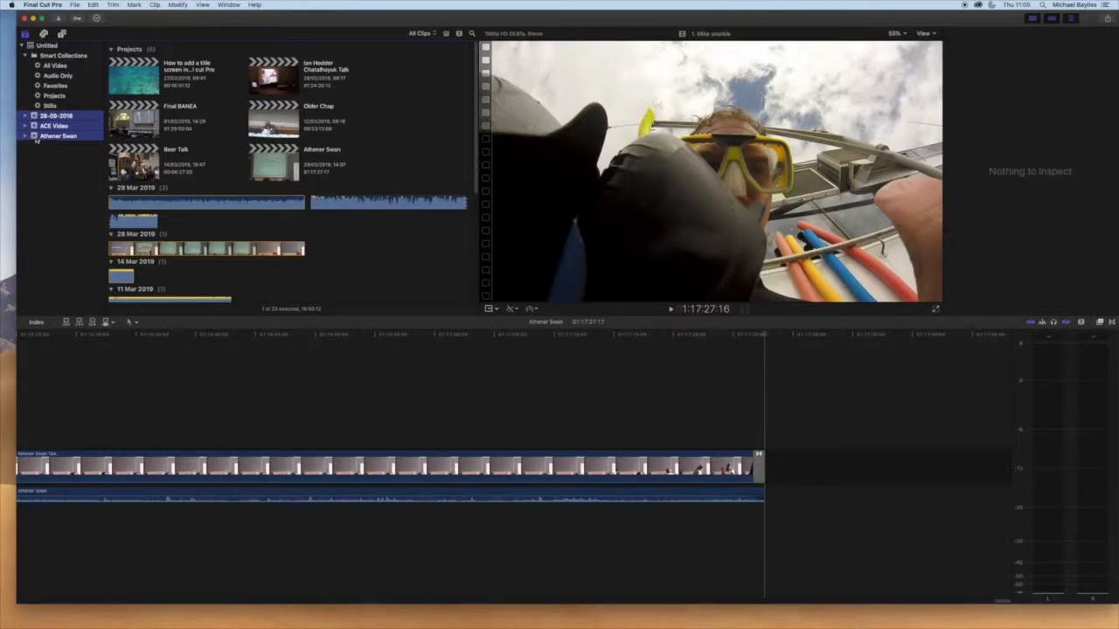
# - Move the extra events to the Trash and confirm, keeping only the 26-09-2018 event
pyautogui.click(54, 126)
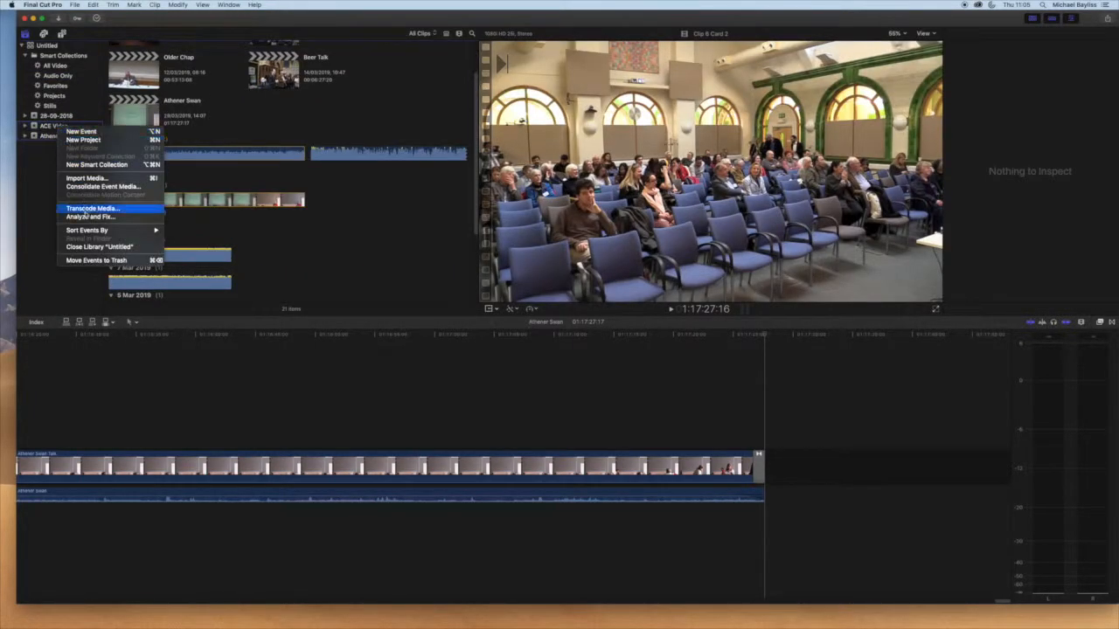
pyautogui.click(96, 261)
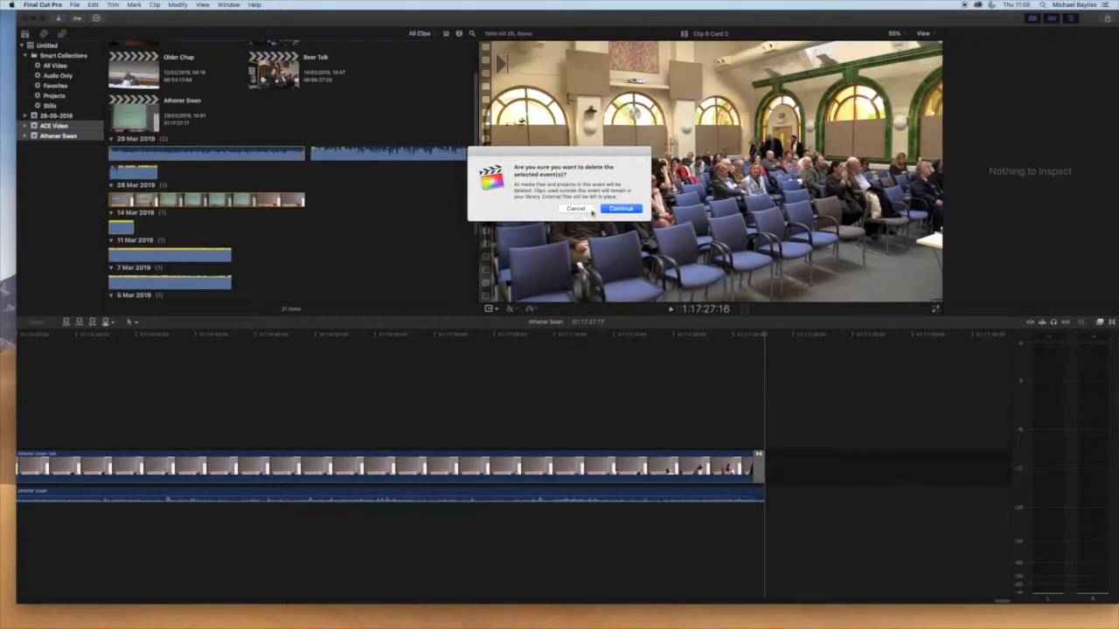
pyautogui.click(621, 209)
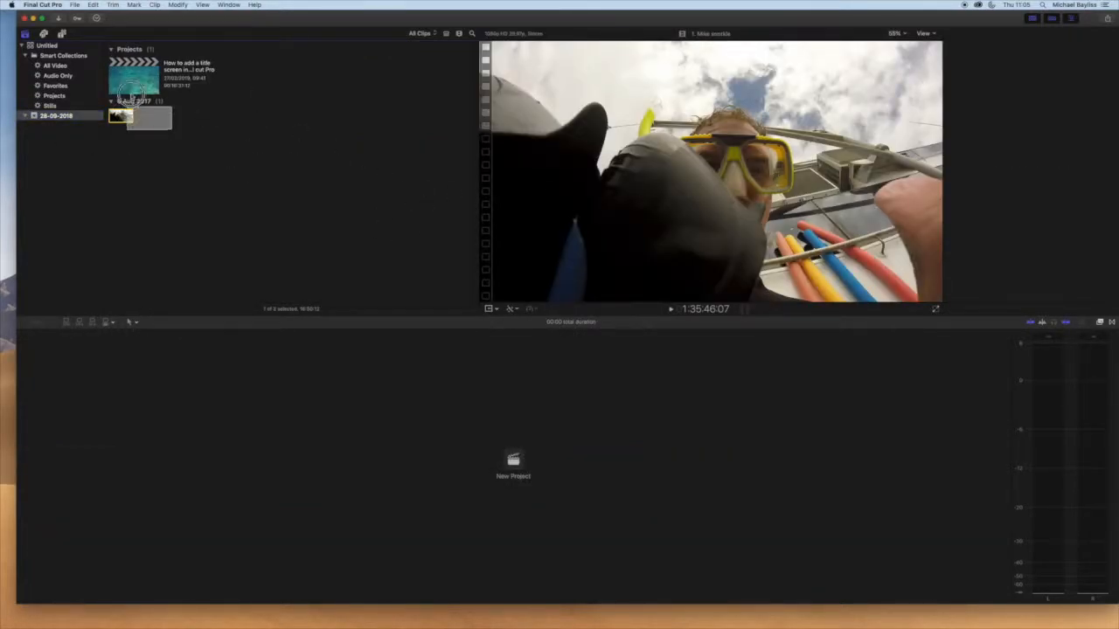
# - Delete the remaining project and move the last clip to the Trash, leaving the event empty
pyautogui.rightClick(136, 74)
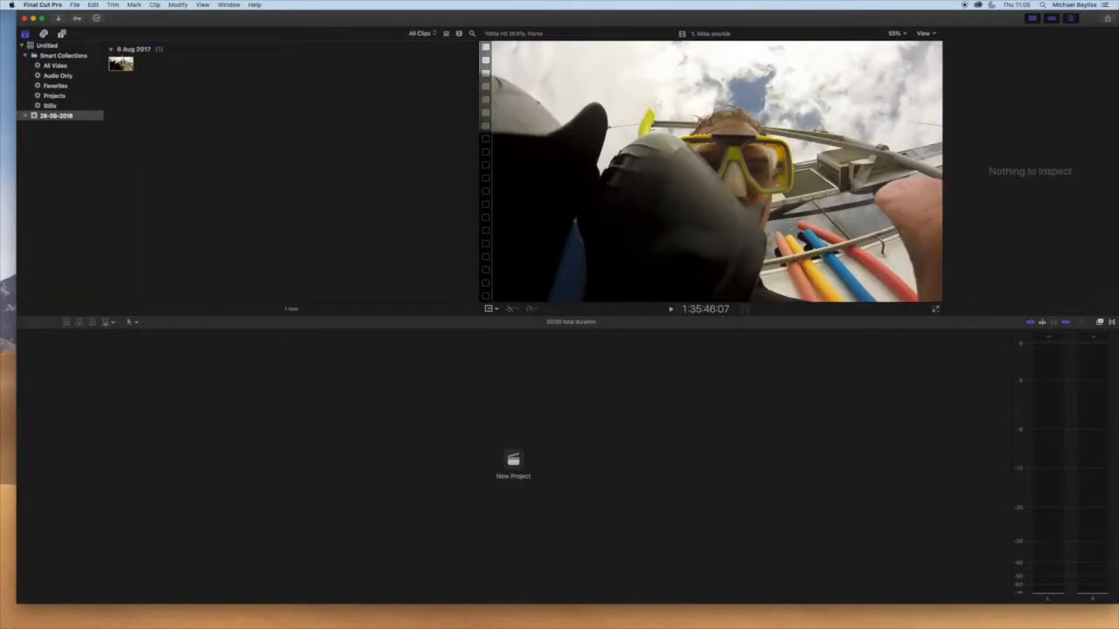
pyautogui.click(514, 464)
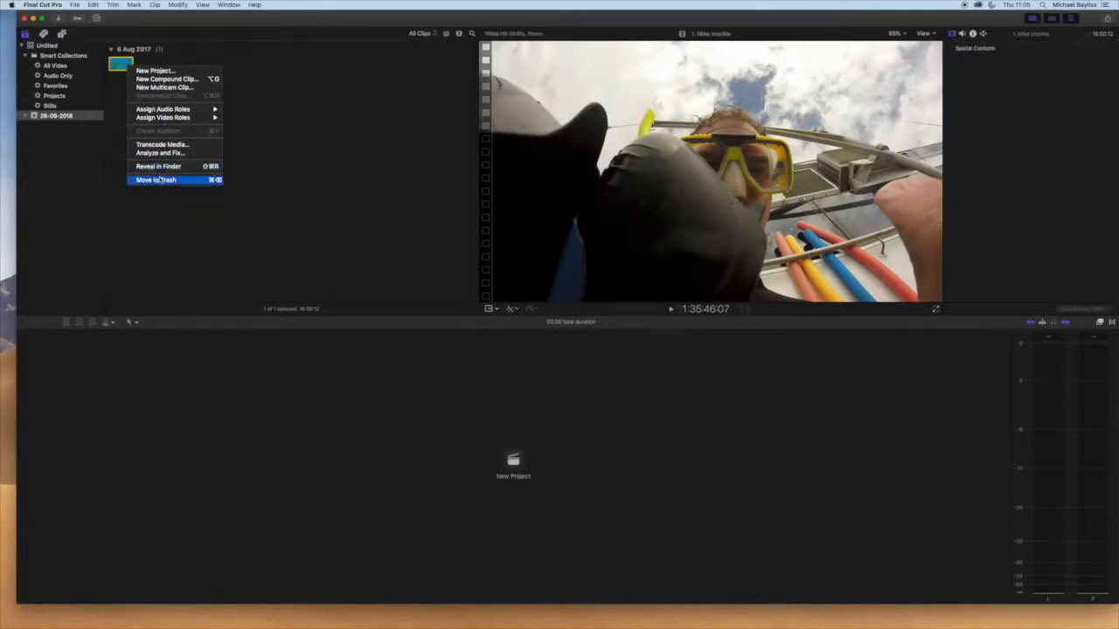
pyautogui.click(155, 178)
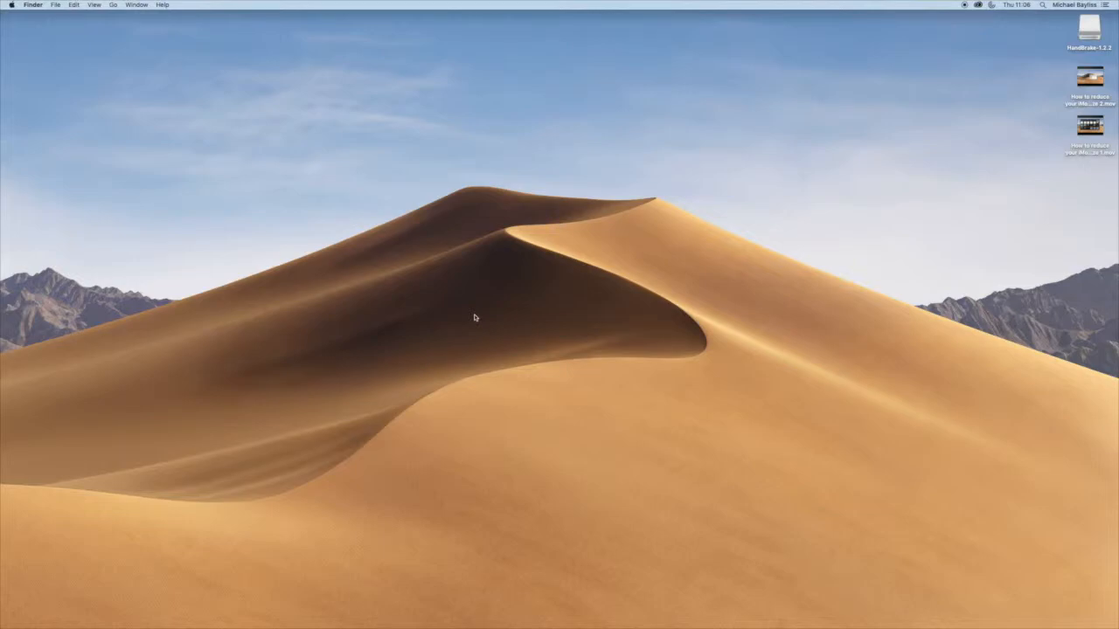
pyautogui.moveTo(1015, 78)
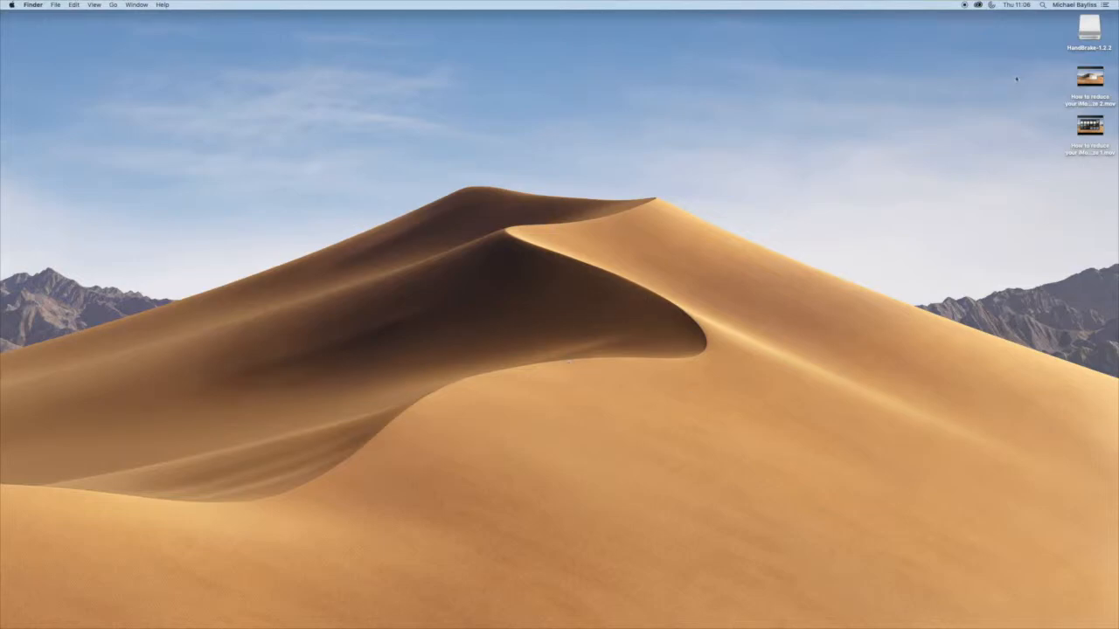